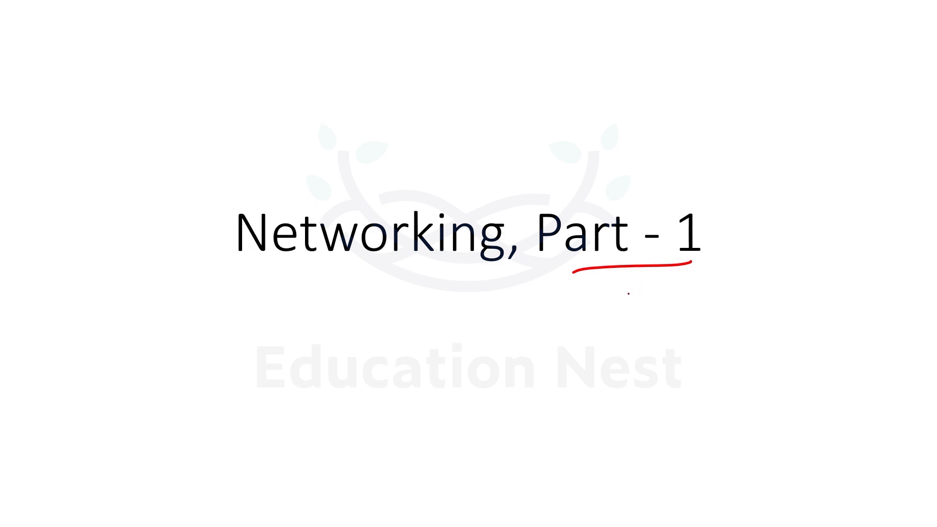
Advance to the Content slide and ink-check the IP addressing and VPC topics
{"action": "left_click", "coordinate": [42, 512]}
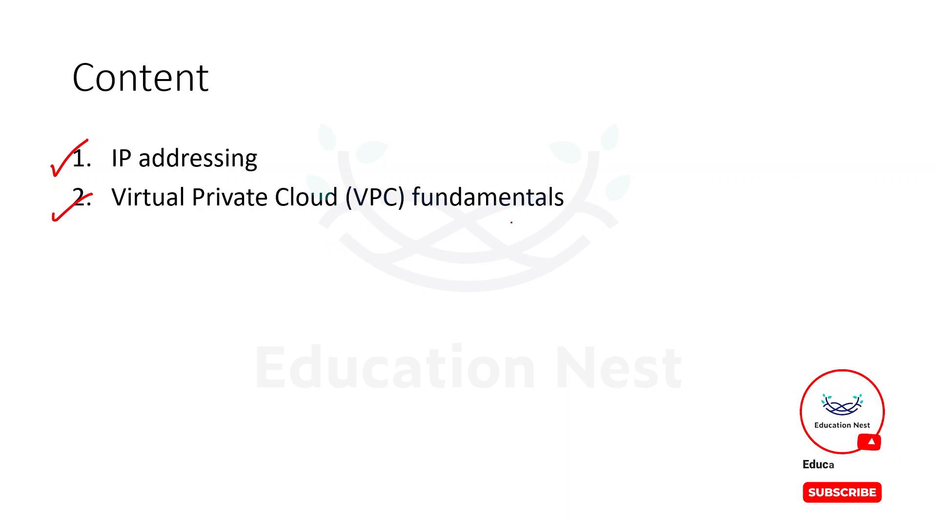
Underline VPC in red, move to the IP Addressing slide and tick its first bullet
{"action": "left_click", "coordinate": [842, 492]}
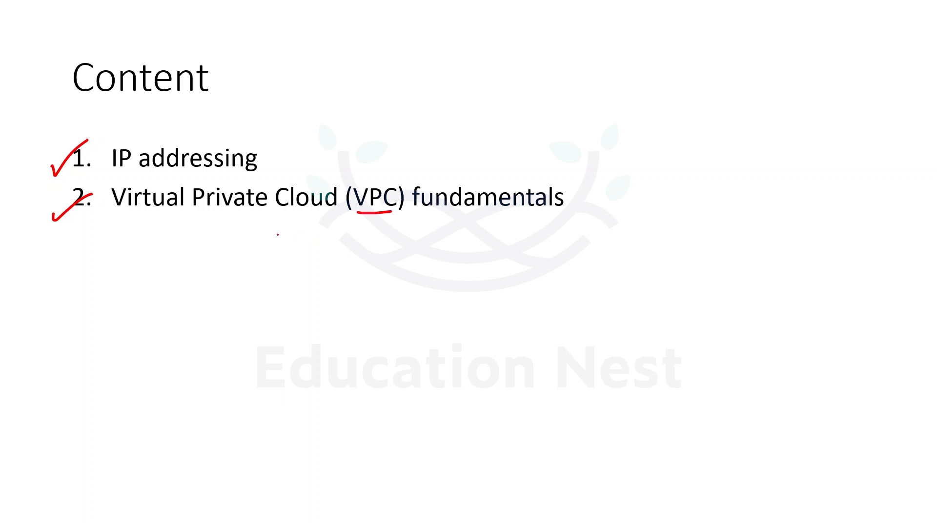
{"action": "key", "text": "right"}
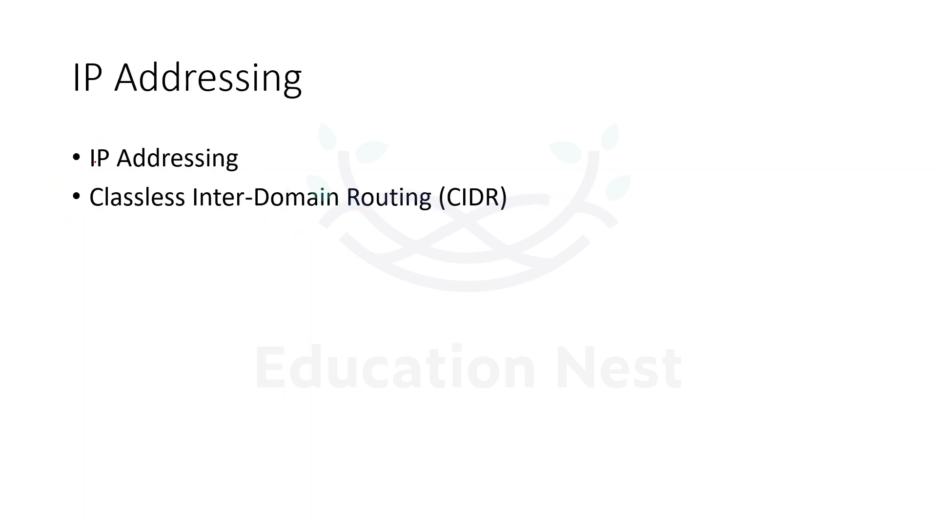
{"action": "left_click_drag", "start_coordinate": [60, 174], "coordinate": [90, 155]}
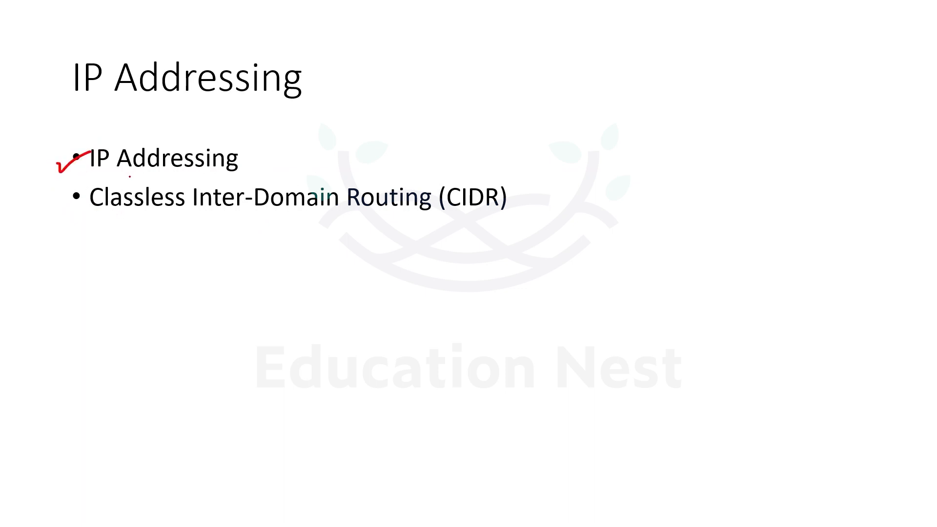
{"action": "mouse_move", "coordinate": [113, 188]}
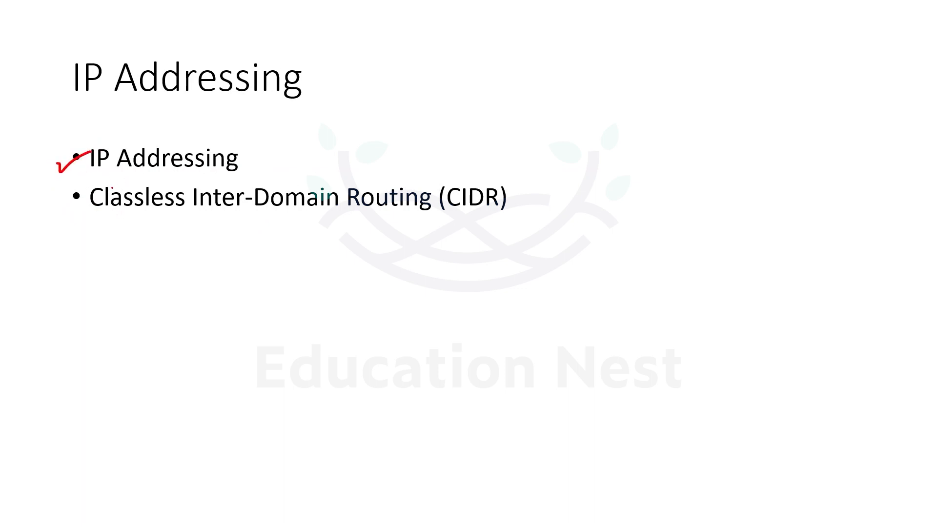